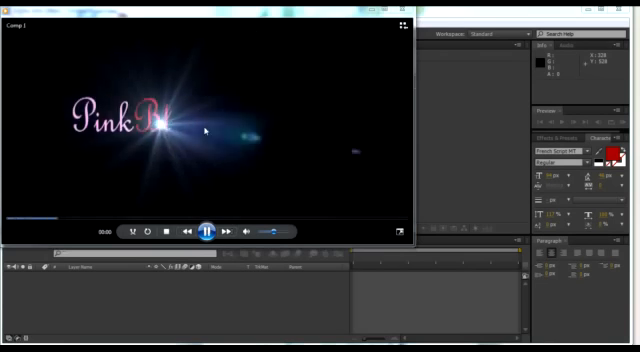
# - Close the finished pink logo preview to leave the empty untitled project showing
pyautogui.click(204, 232)
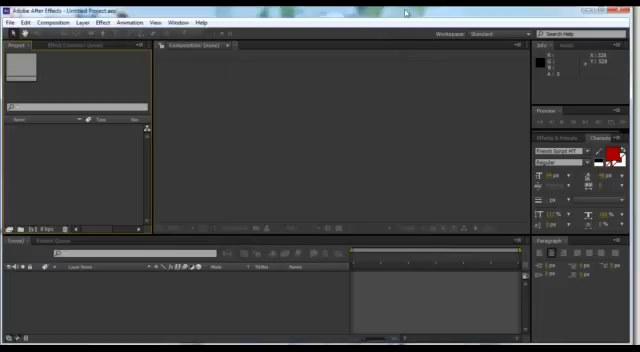
pyautogui.moveTo(160, 326)
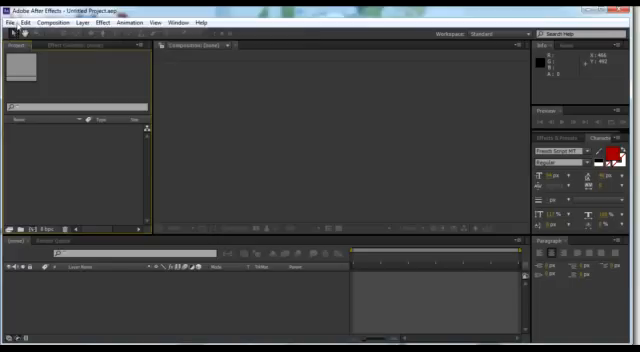
# - Create a new composition named Logo with a black background and confirm its settings
pyautogui.click(72, 22)
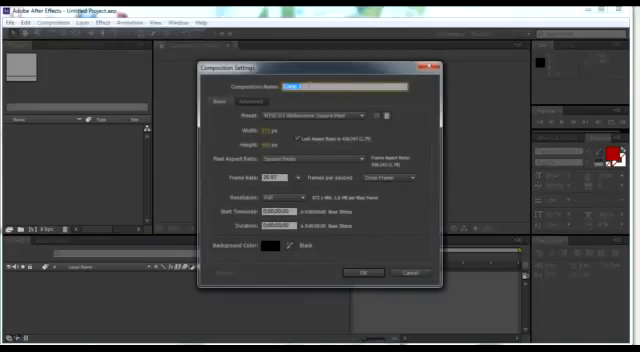
pyautogui.write('LogoFlent')
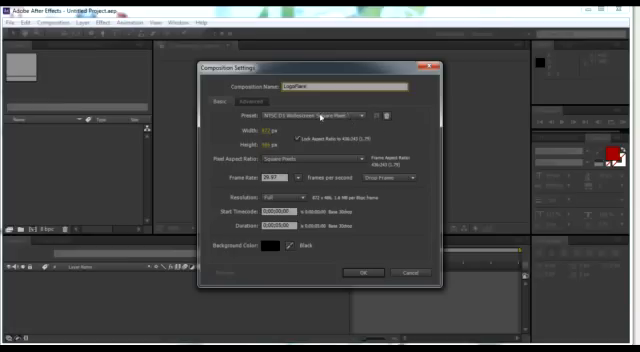
pyautogui.click(320, 116)
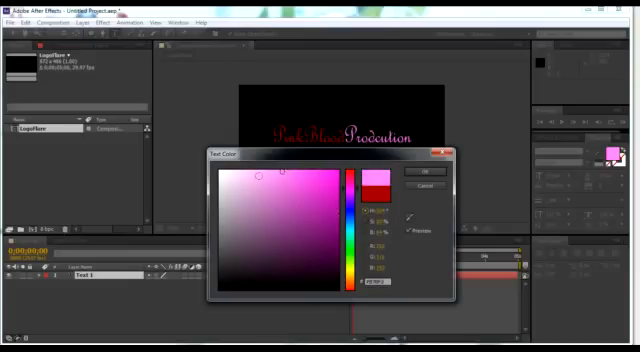
# - Set the logo title text's fill colour to a pink shade
pyautogui.click(412, 172)
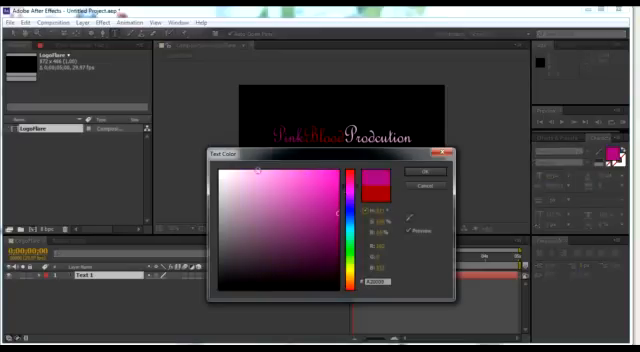
pyautogui.click(408, 172)
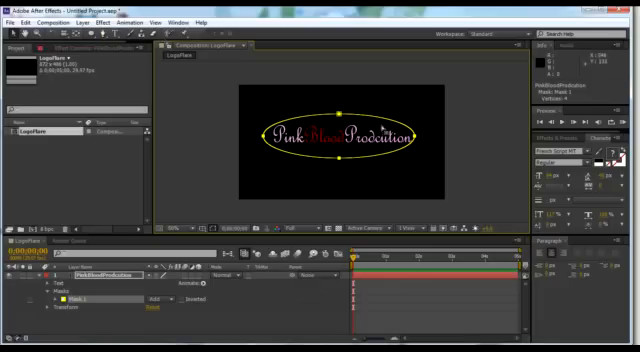
pyautogui.moveTo(382, 130)
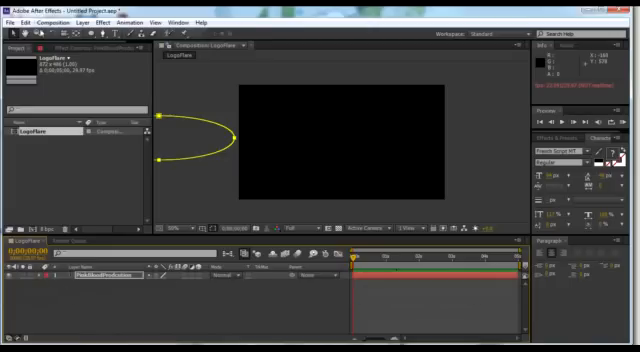
# - Add a new black solid layer above the title layer in the Logo composition
pyautogui.click(66, 22)
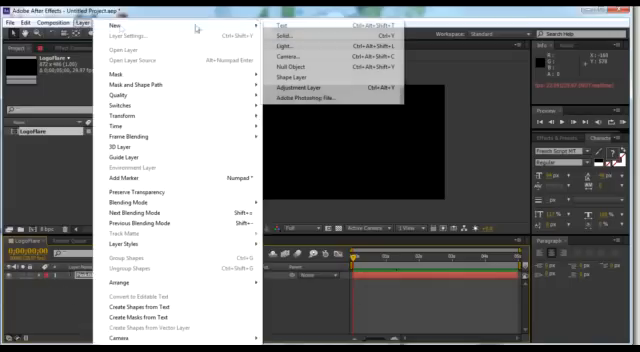
pyautogui.click(284, 40)
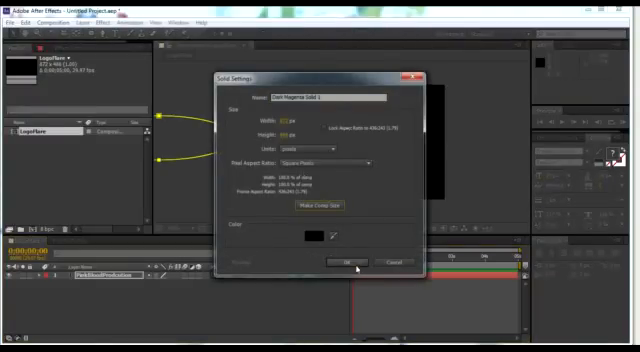
pyautogui.click(340, 264)
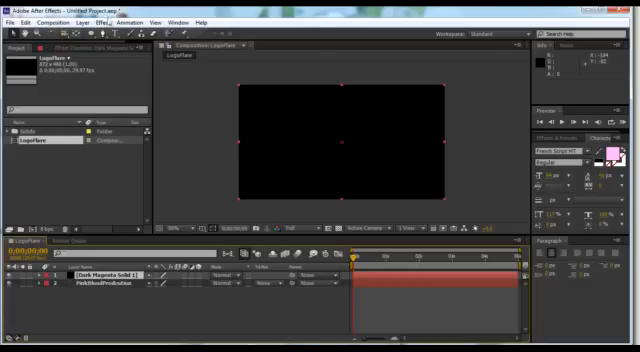
# - Apply Optical Flares to the black solid so a horizontal flare streak appears
pyautogui.click(74, 24)
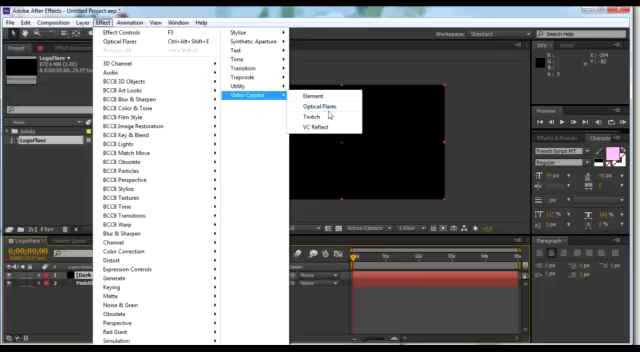
pyautogui.click(324, 100)
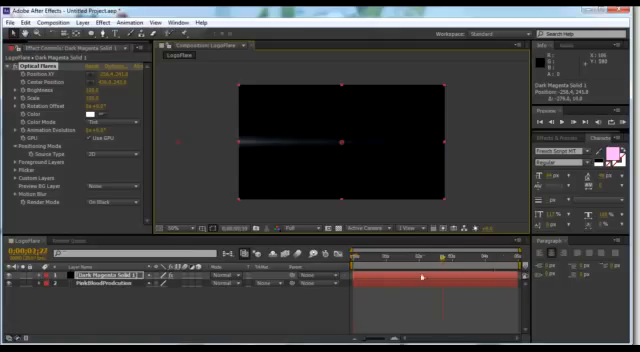
pyautogui.click(228, 284)
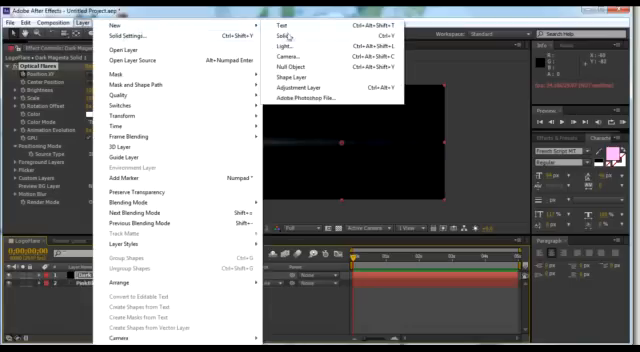
# - Add a second black solid layer at the top of the Logo composition's stack
pyautogui.click(296, 36)
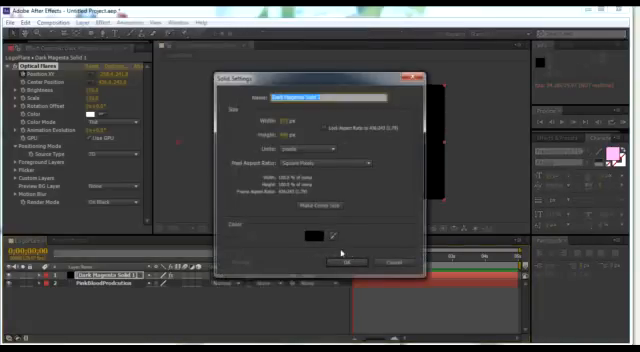
pyautogui.click(352, 262)
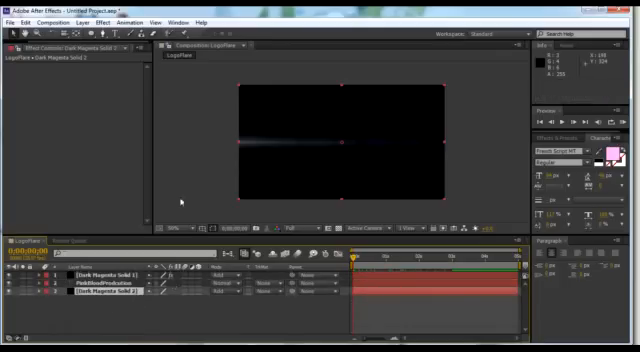
# - Select the new solid and bring up the effects list to add Trapcode Particular
pyautogui.click(82, 22)
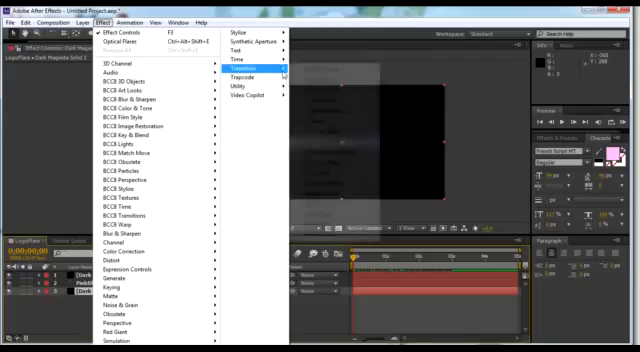
pyautogui.moveTo(260, 76)
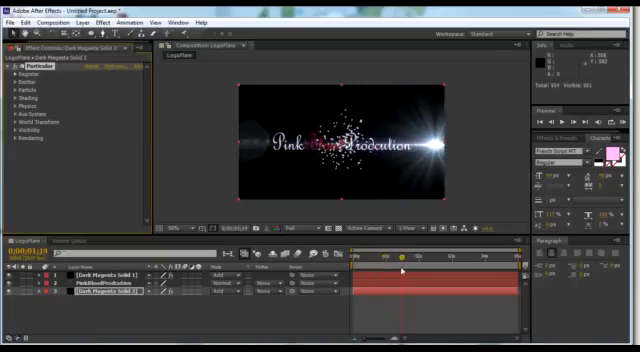
# - Expand the Particular settings and adjust the emitter so particles track the flare
pyautogui.click(400, 260)
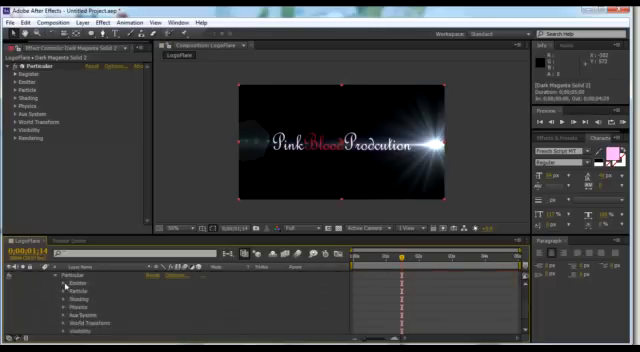
pyautogui.click(60, 308)
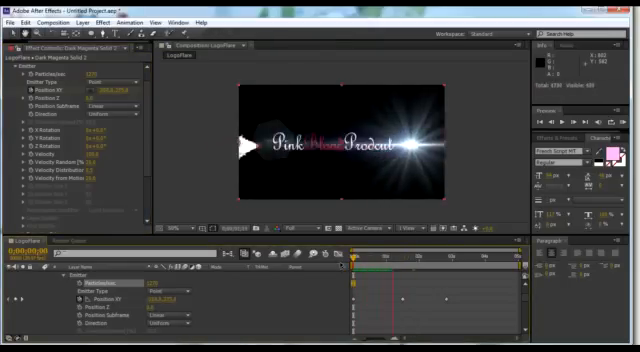
# - Keyframe the Particular emitter so particles trail the flare across the logo
pyautogui.click(412, 284)
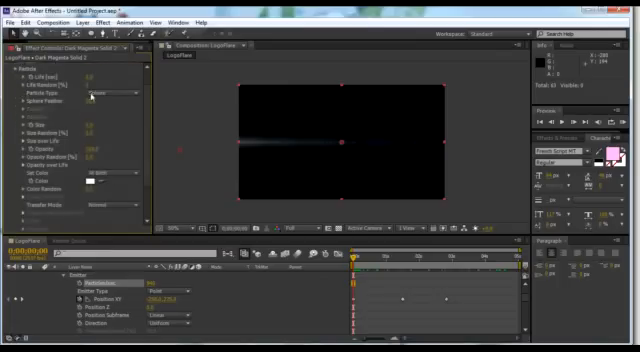
# - Bring up the colour chooser for the Optical Flares colour swatch
pyautogui.click(104, 92)
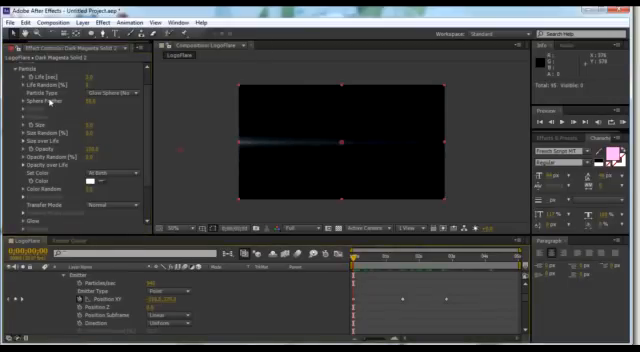
pyautogui.moveTo(116, 96)
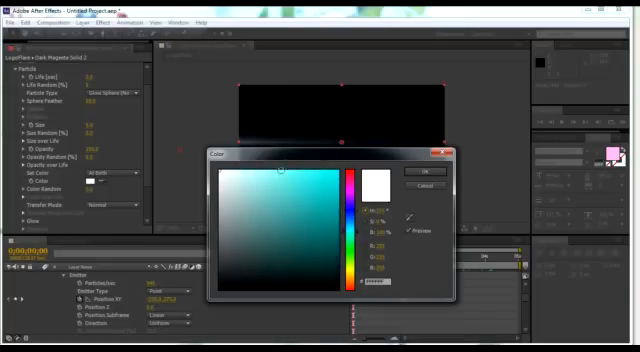
# - Recolour the light flare to a pink hue matching the Pink Productions logo text
pyautogui.click(412, 172)
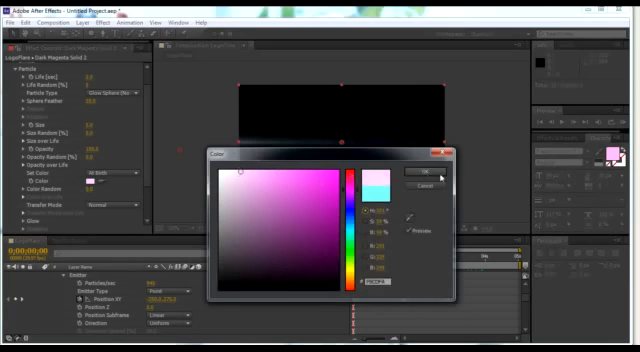
pyautogui.click(410, 172)
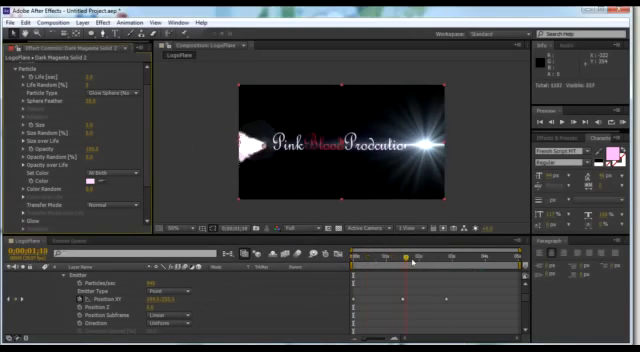